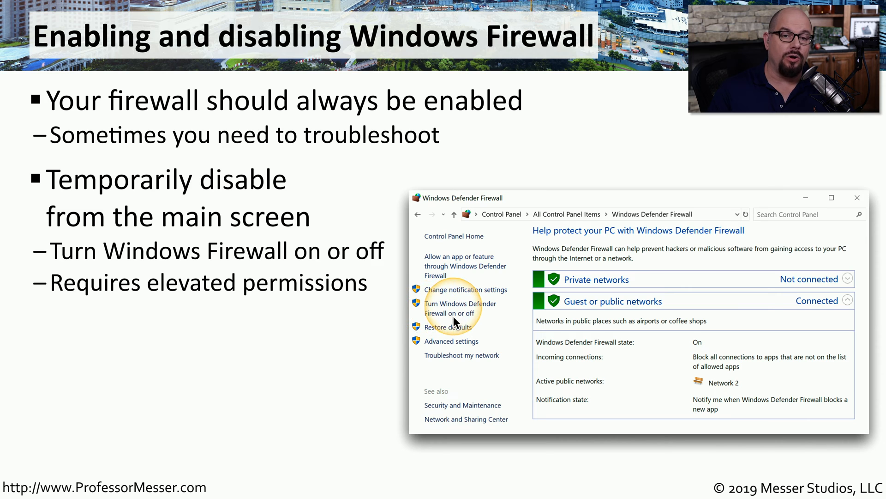
mouse_move(417, 316)
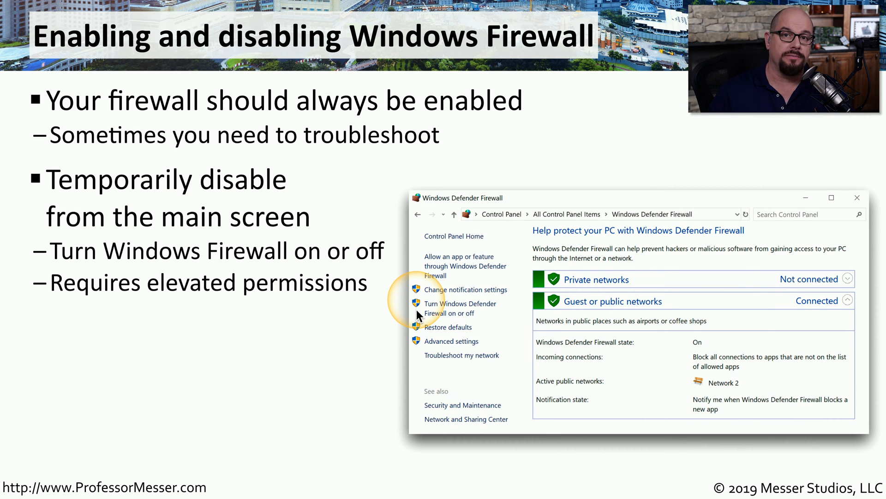
mouse_move(466, 294)
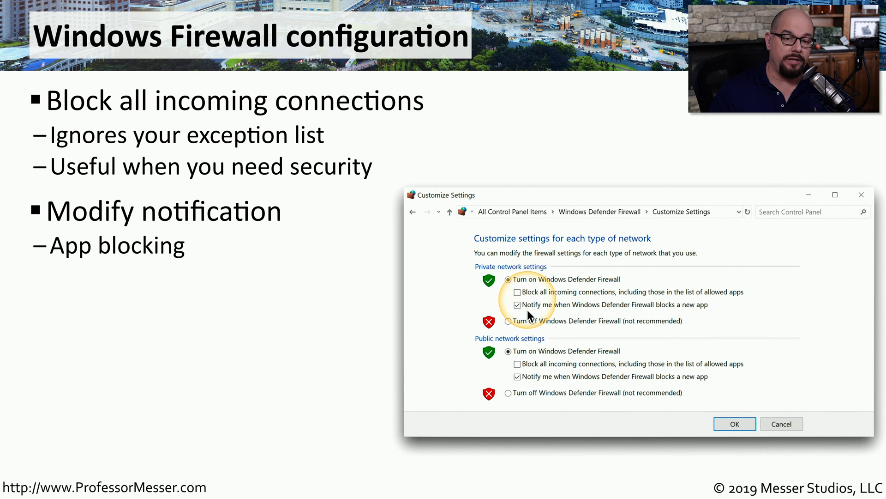
mouse_move(698, 311)
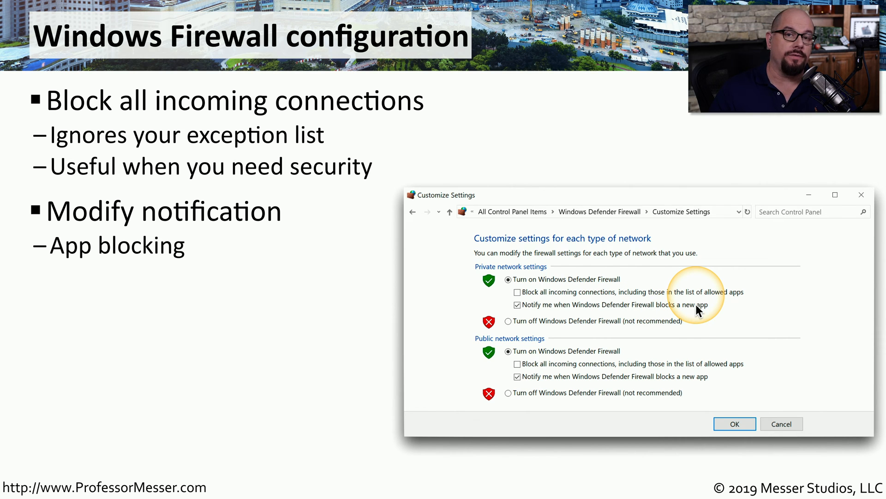
mouse_move(520, 316)
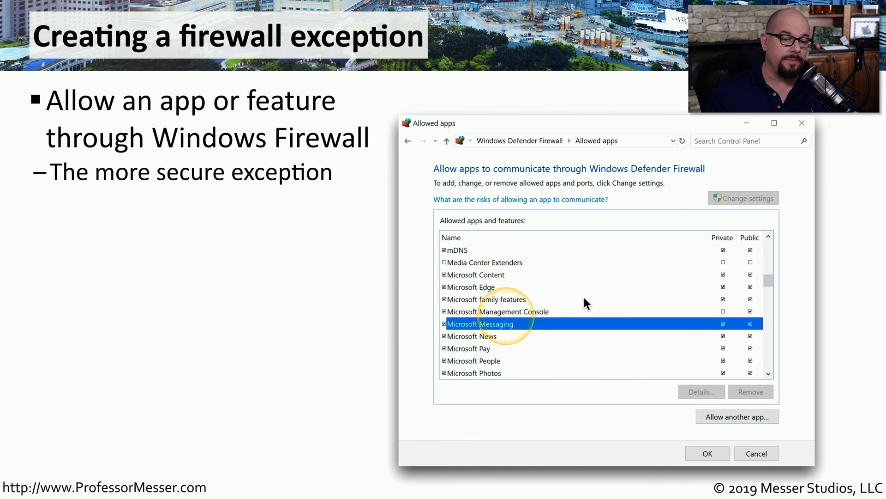
mouse_move(718, 262)
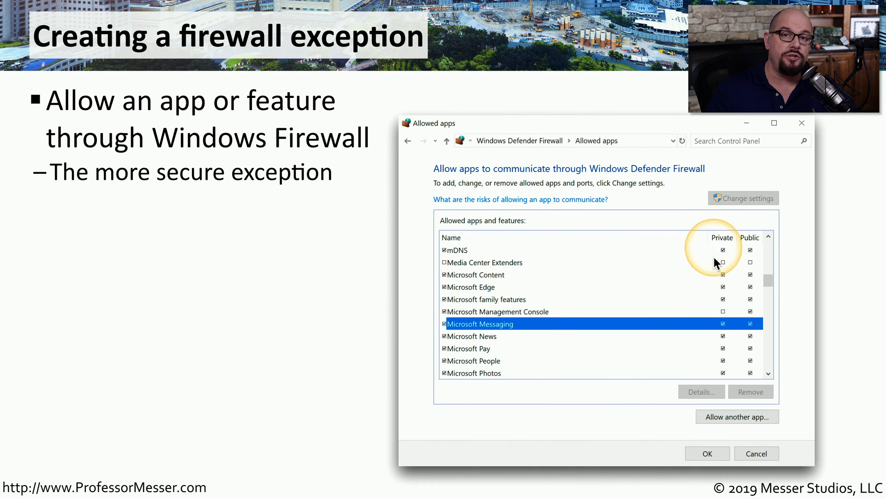
mouse_move(740, 359)
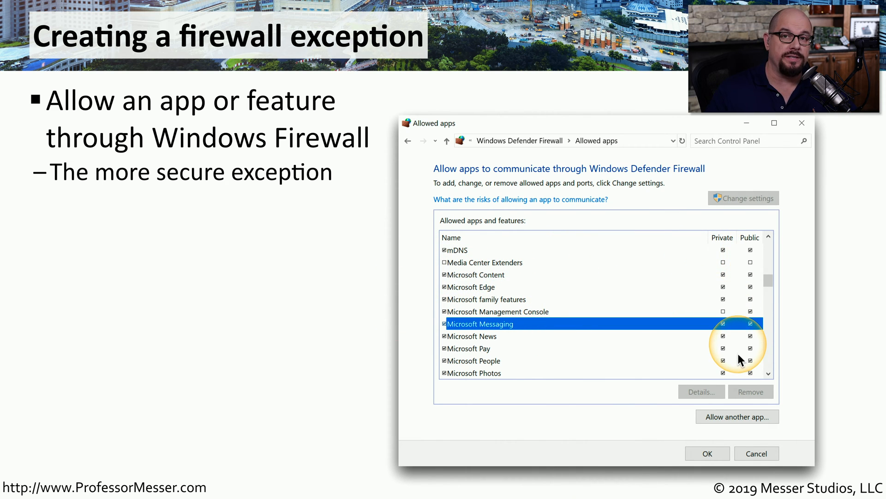
Bring up the Windows Defender Firewall status page from Control Panel.
key("right")
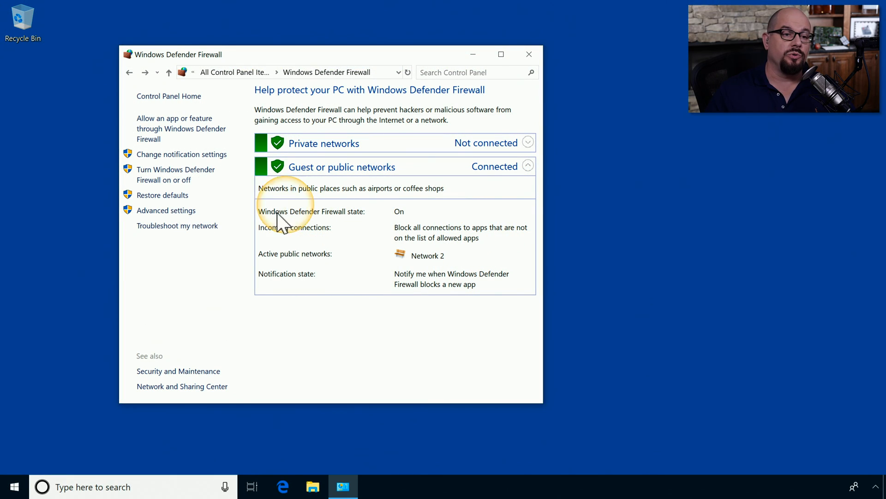
Go into Advanced settings and show the Inbound Rules list, scrolling through existing rules.
left_click(166, 210)
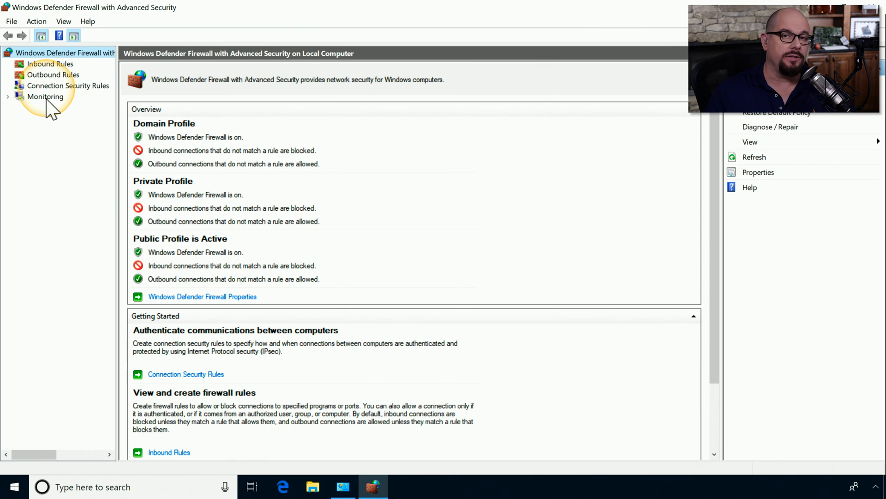
left_click(64, 53)
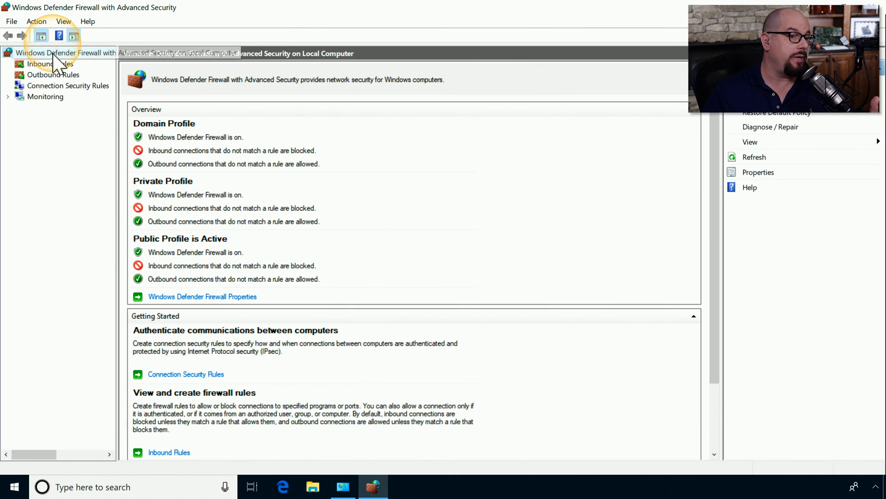
left_click(47, 64)
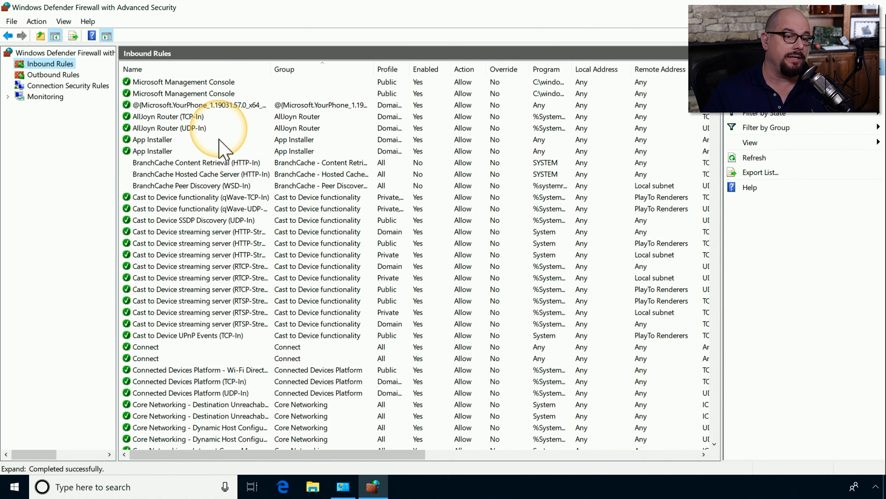
scroll("down", 3)
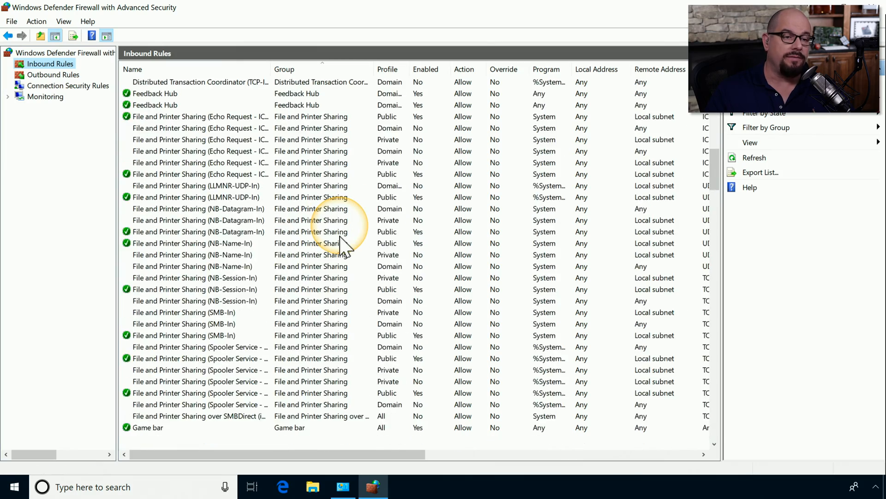
scroll("down", 3)
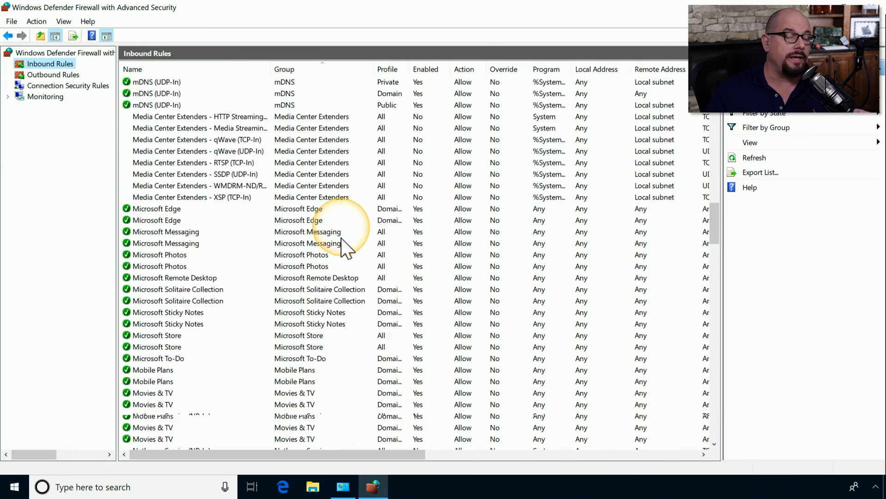
scroll("down", 3)
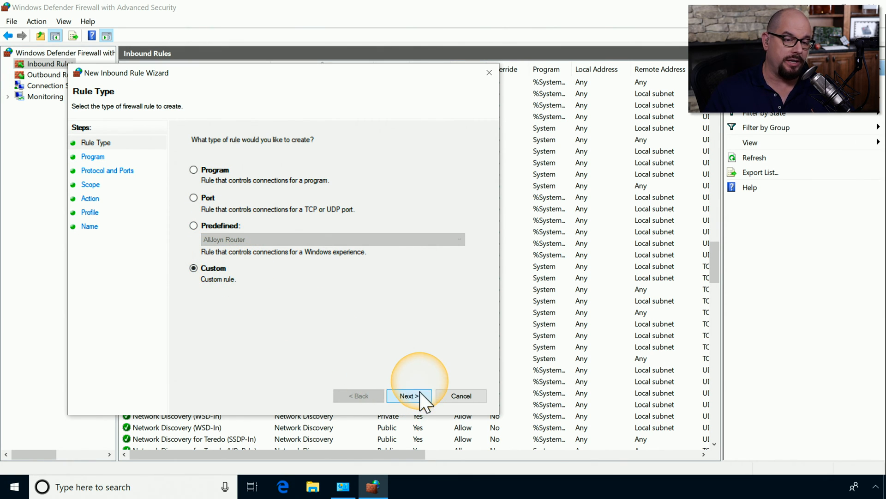
Continue with the Custom rule type applied to All programs.
left_click(409, 395)
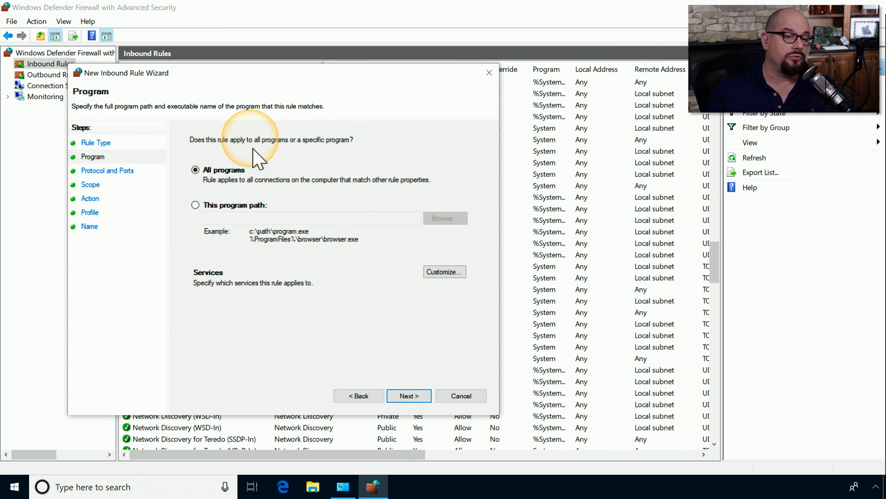
mouse_move(319, 152)
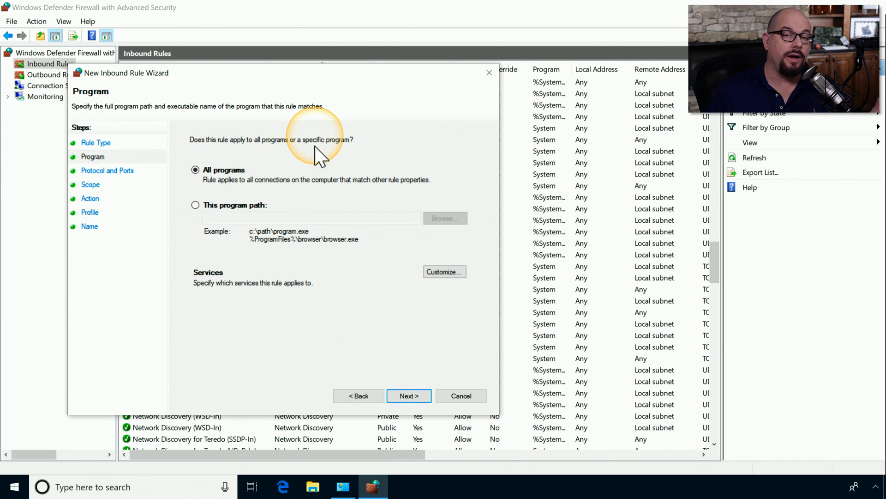
mouse_move(266, 170)
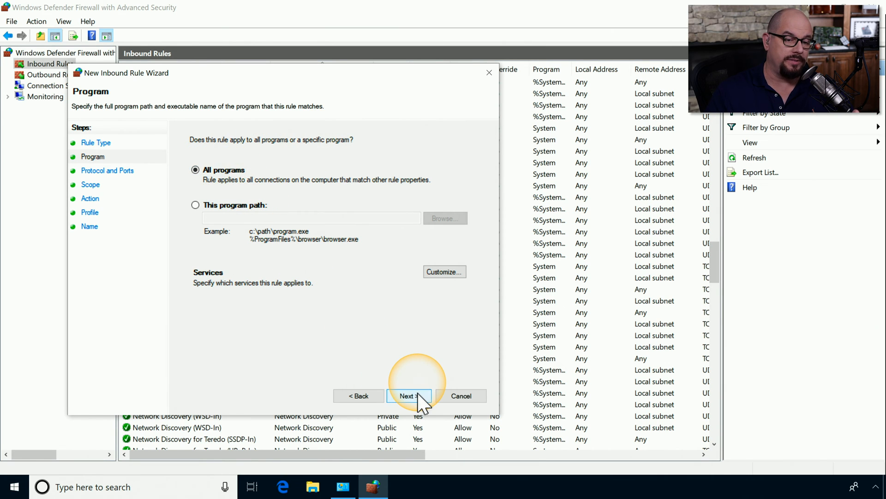
left_click(408, 395)
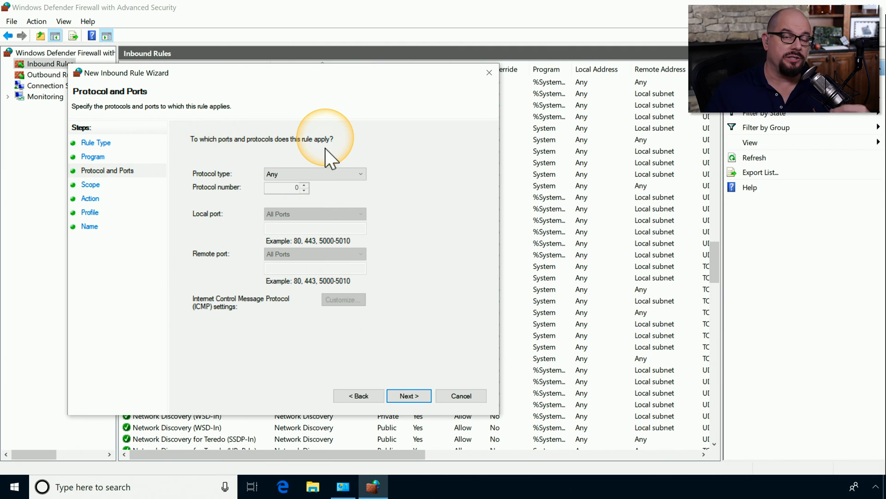
mouse_move(333, 158)
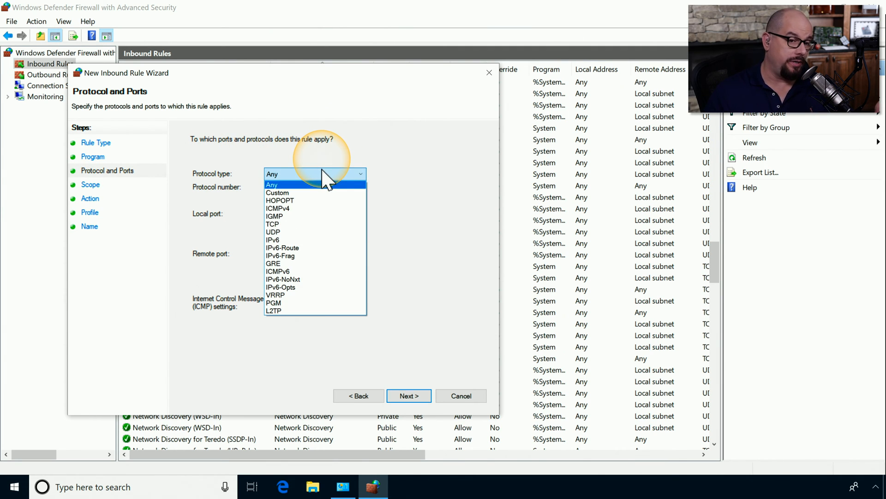
Set protocol TCP with specific local port 80 and continue to Scope.
left_click(271, 223)
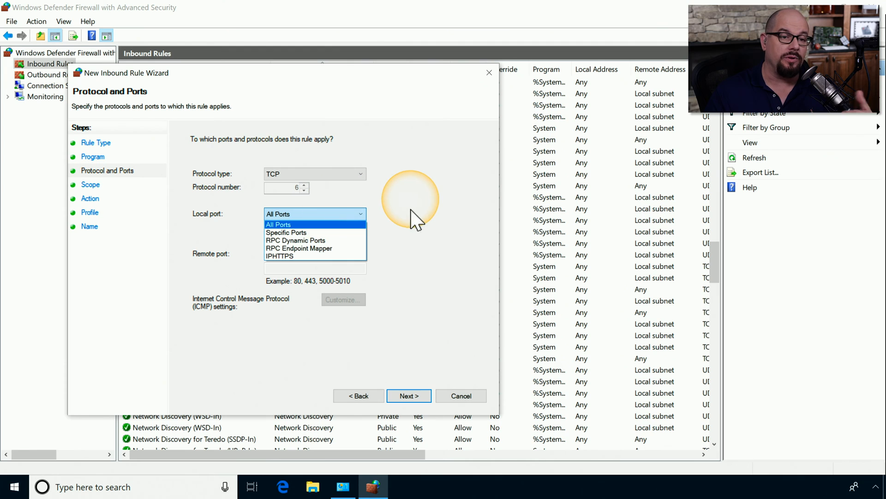
left_click(278, 225)
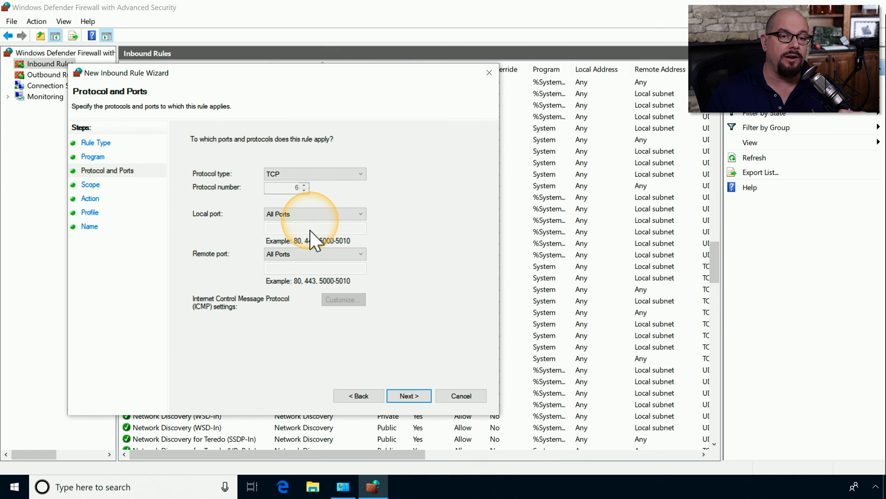
left_click(314, 213)
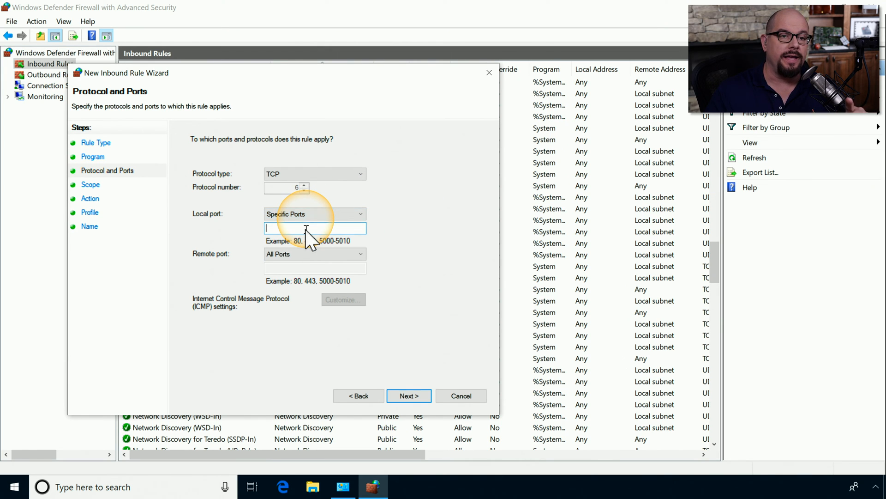
type("80")
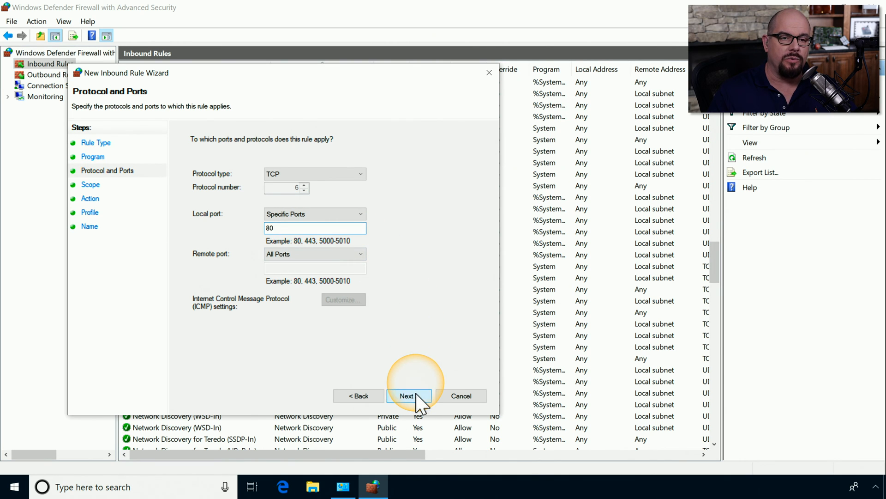
left_click(408, 395)
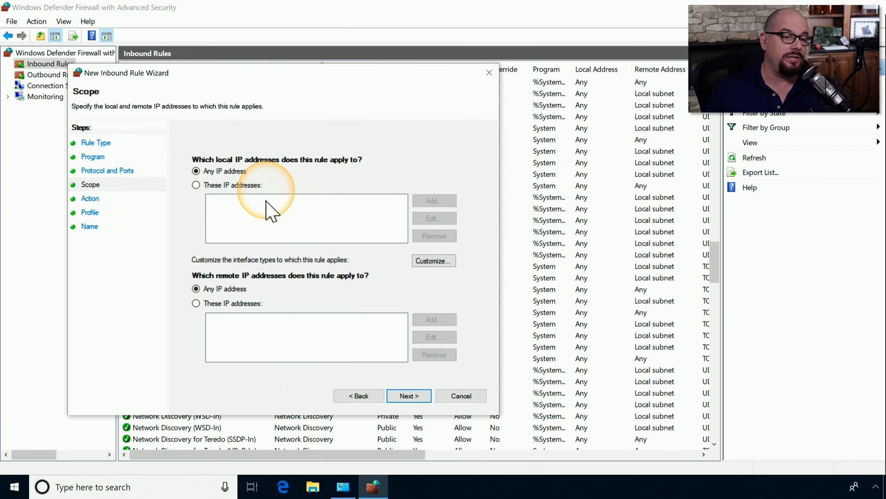
mouse_move(213, 282)
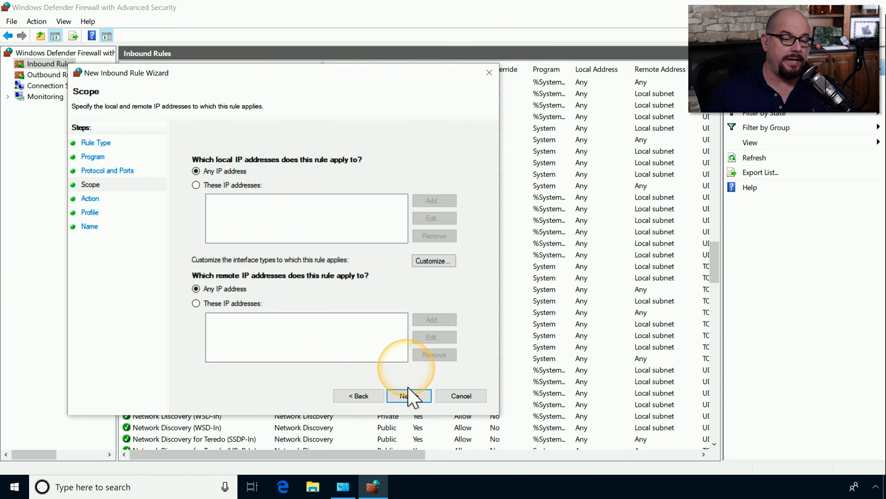
Keep any local and remote IP address and choose 'Block the connection' as the action.
left_click(409, 395)
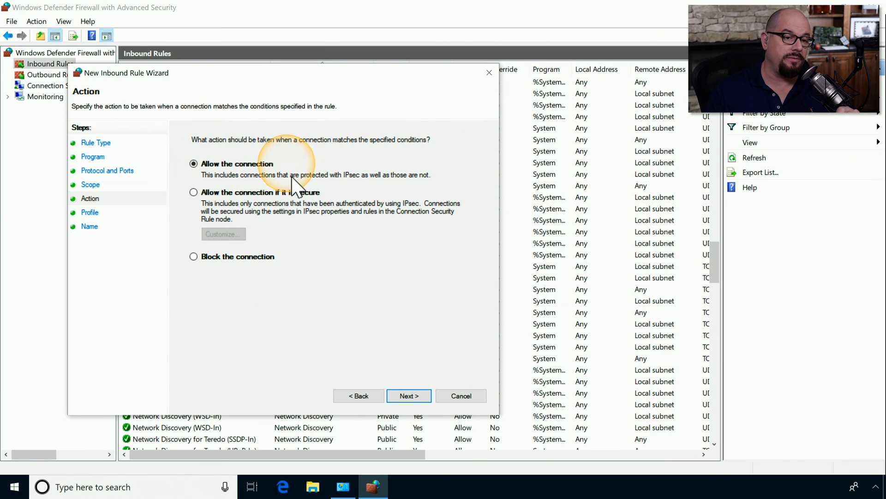
mouse_move(316, 211)
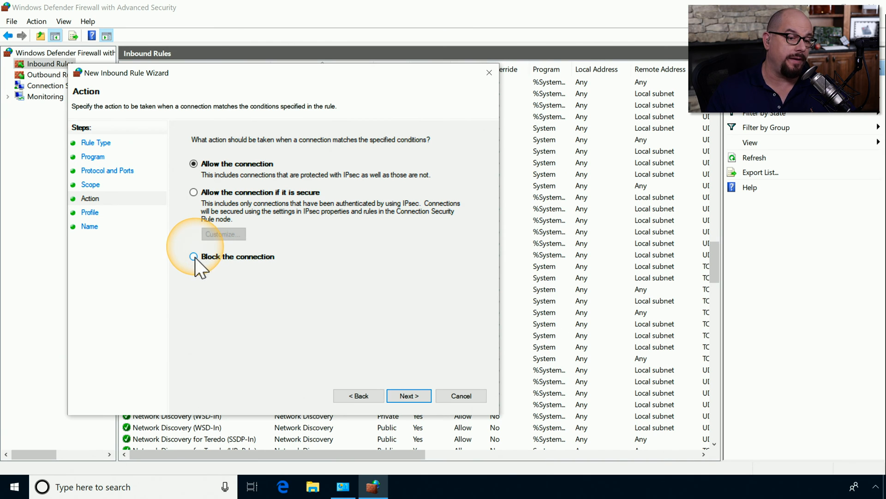
left_click(408, 395)
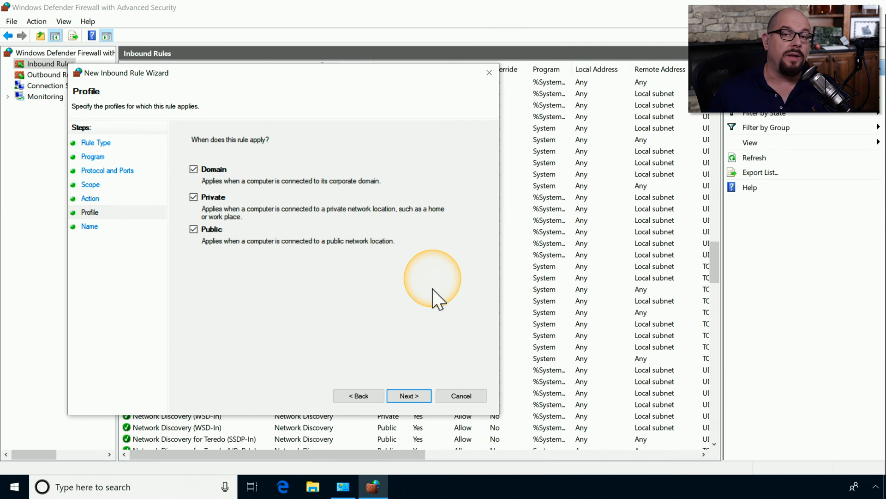
mouse_move(237, 189)
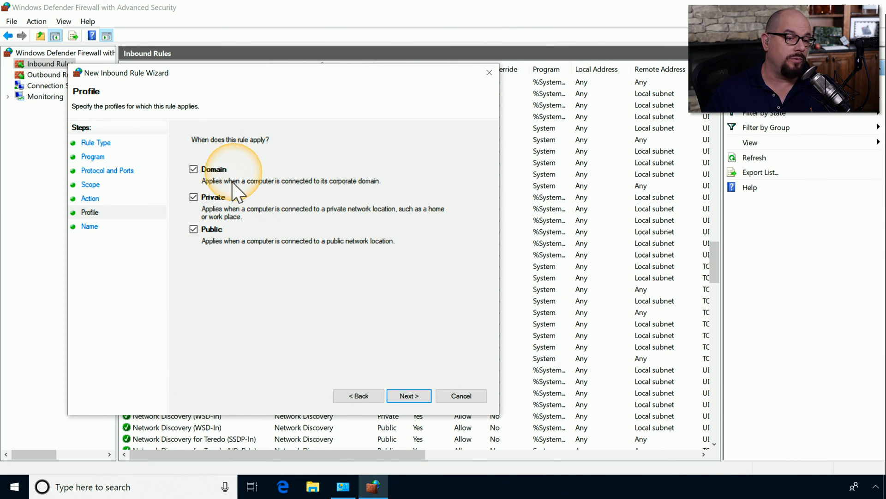
Apply Domain, Private and Public profiles, name the rule 'Block Port 80' and finish.
left_click(408, 396)
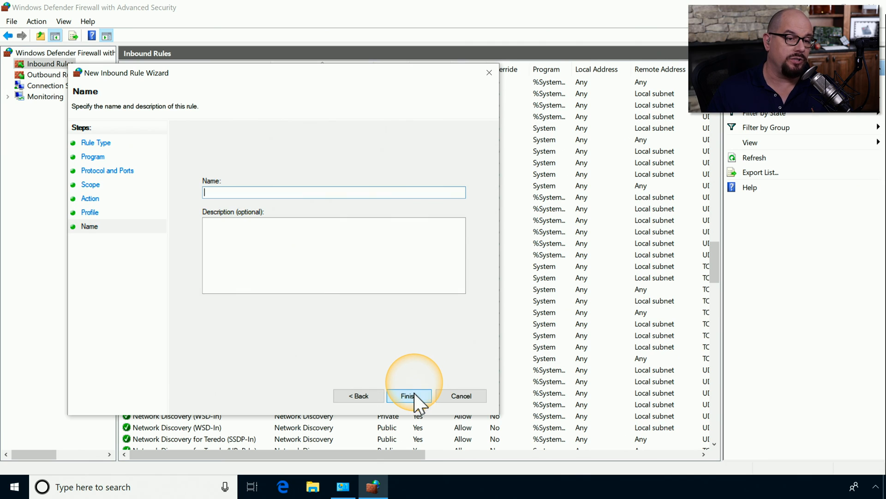
type("Block Port 80")
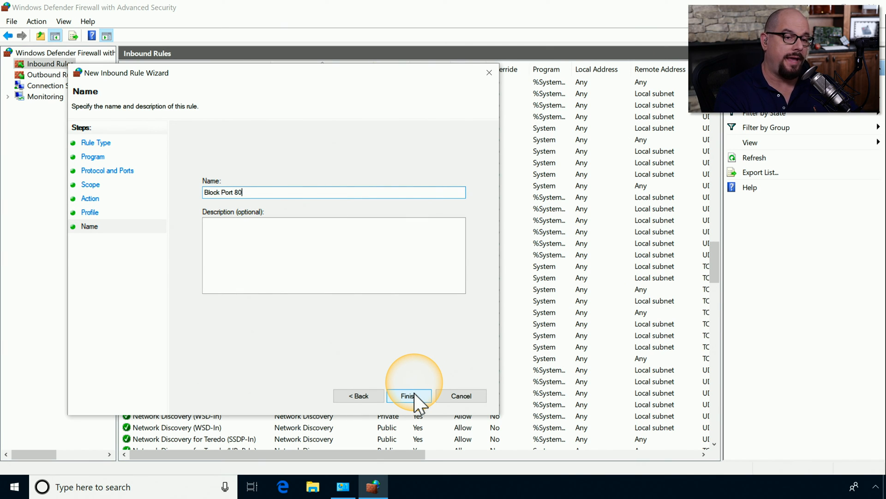
left_click(408, 396)
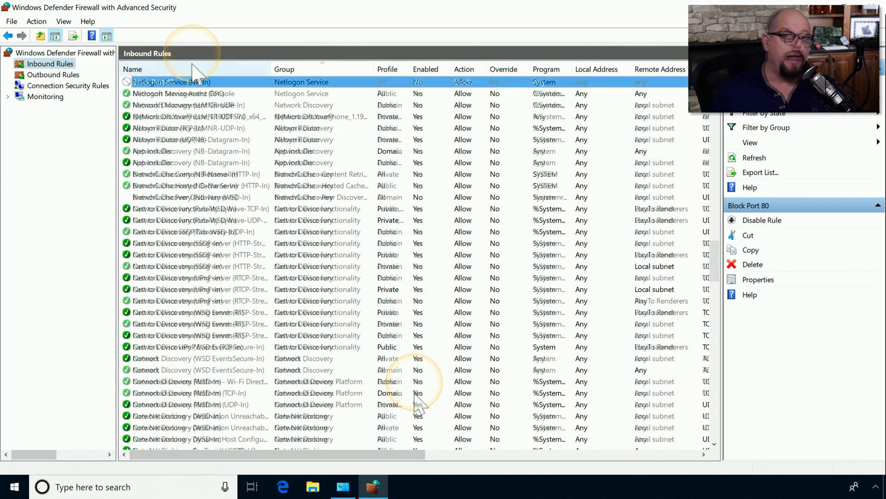